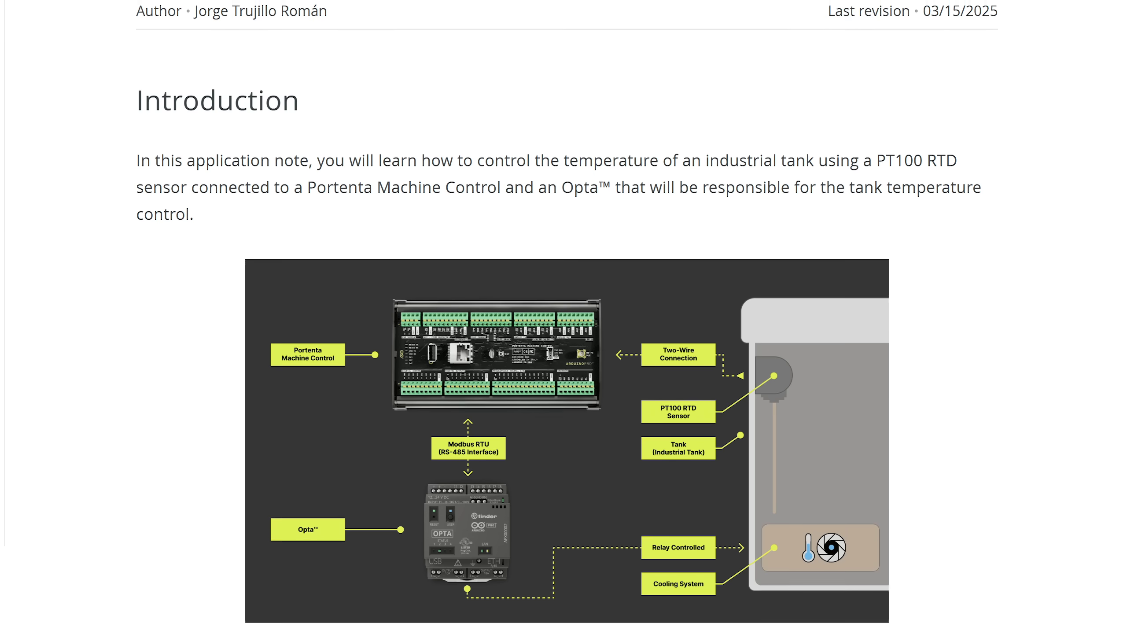
scroll(down, 3)
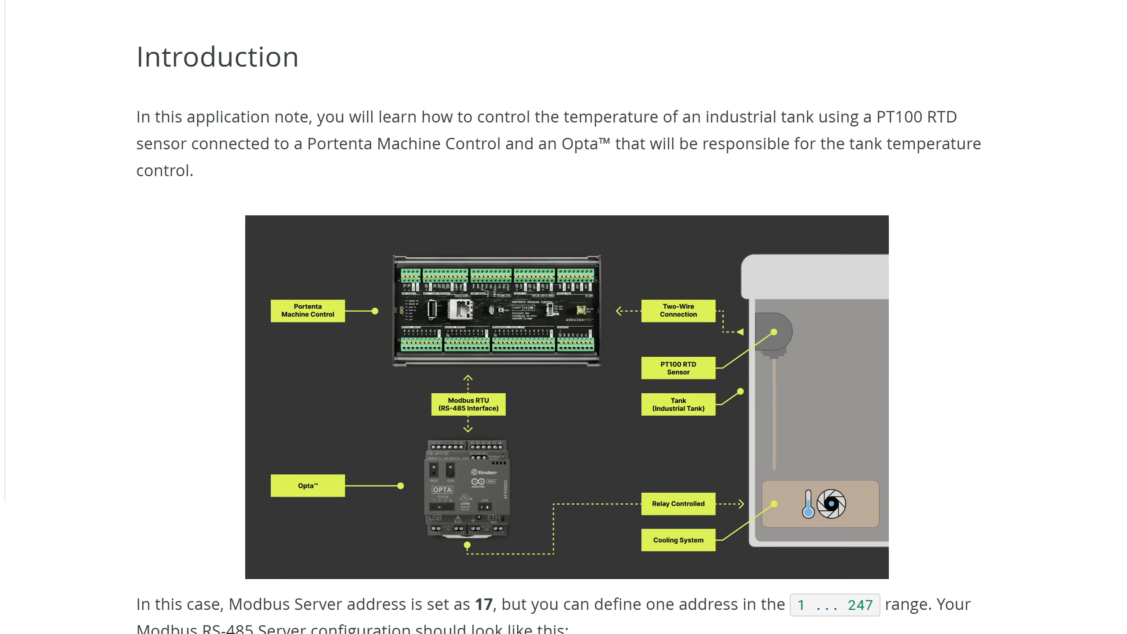
scroll(down, 3)
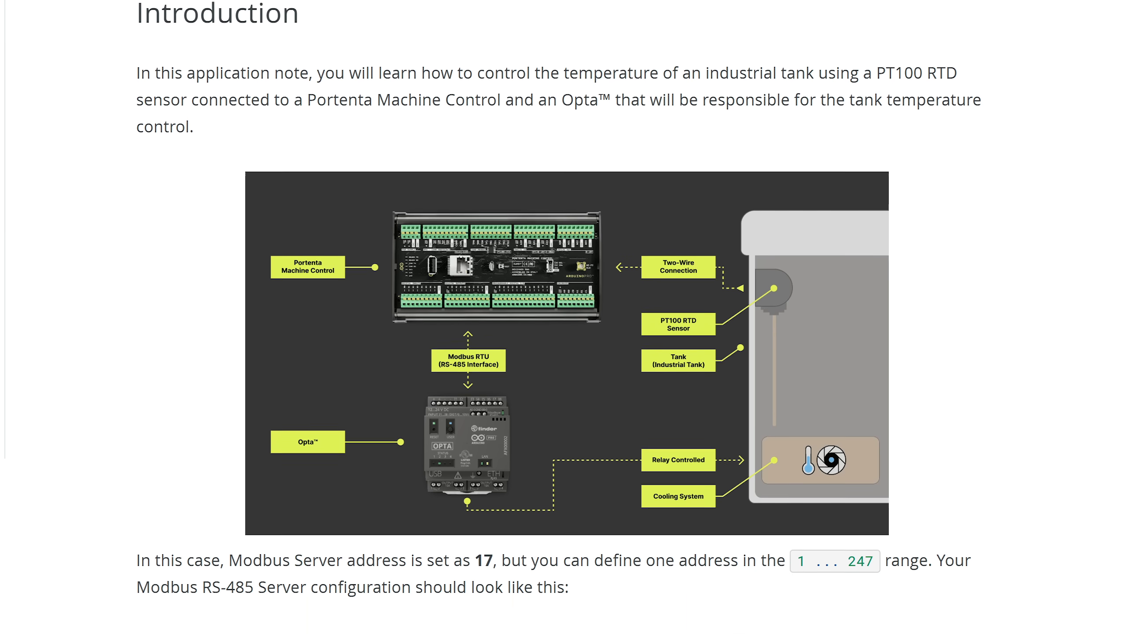
scroll(down, 3)
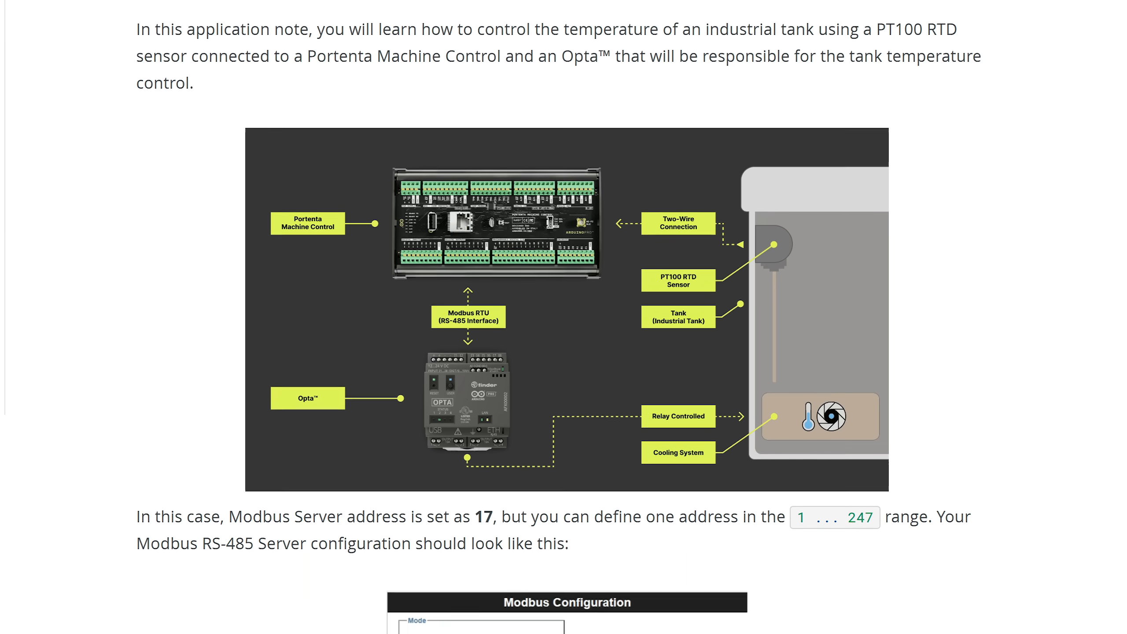